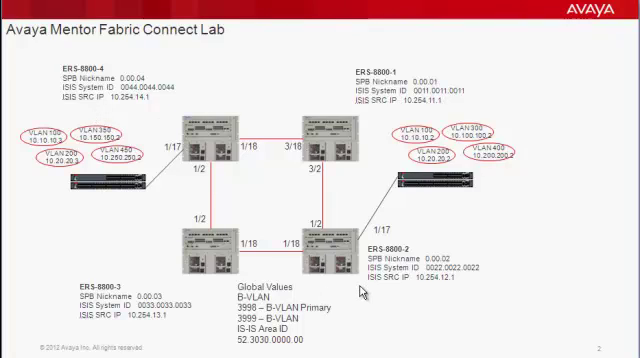
mouse_move(228, 146)
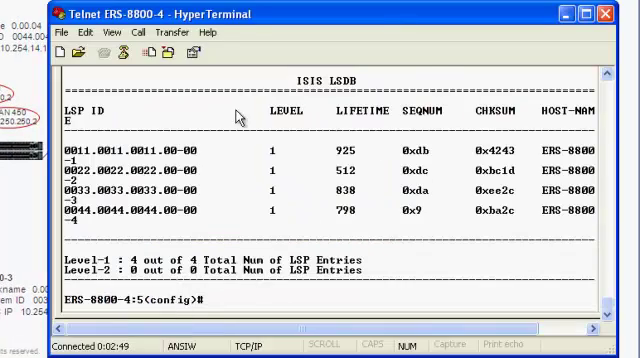
mouse_move(612, 308)
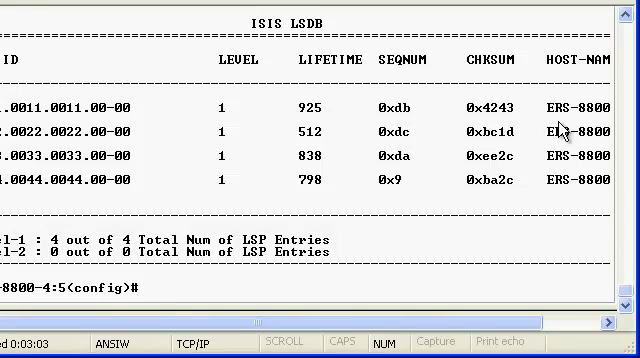
mouse_move(562, 138)
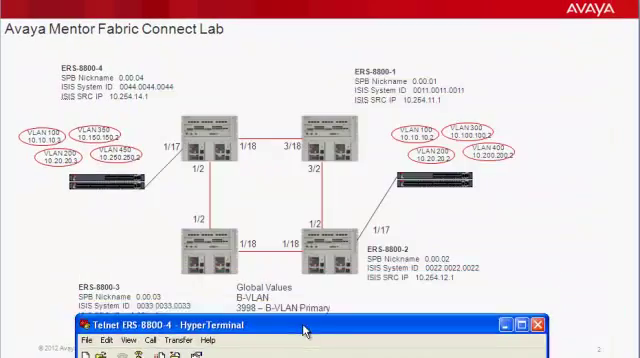
mouse_move(320, 264)
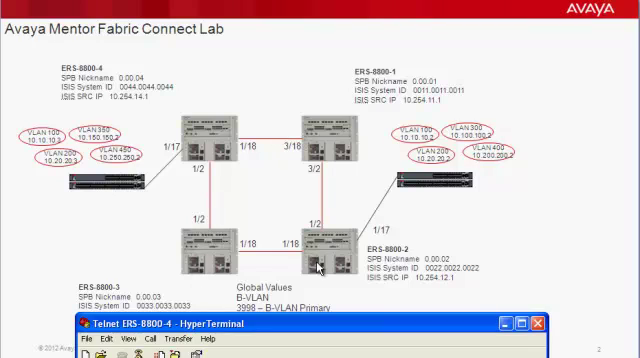
mouse_move(290, 208)
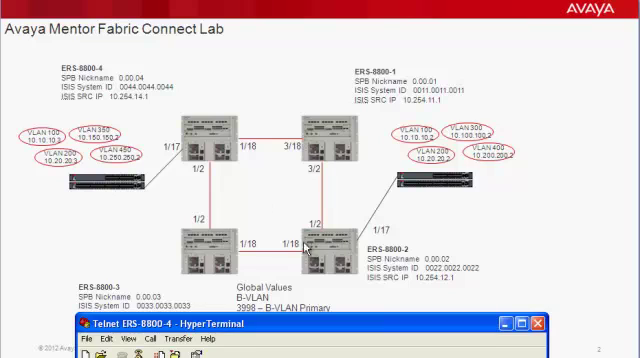
mouse_move(330, 256)
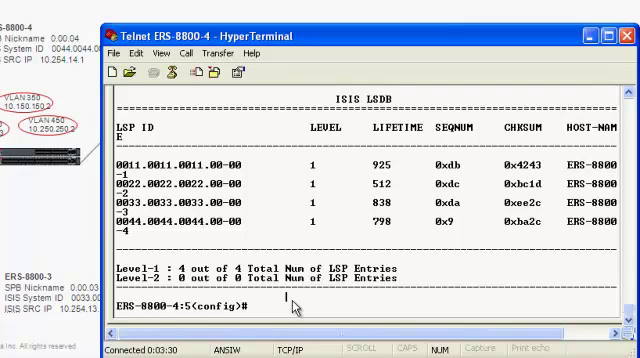
Run 'cfm spbm ena' then 'cfm cmac ena' at the ERS-8800-4 config prompt.
type("cfm")
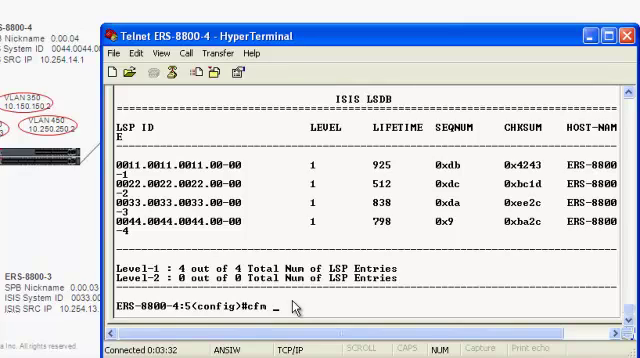
type("spbm ena")
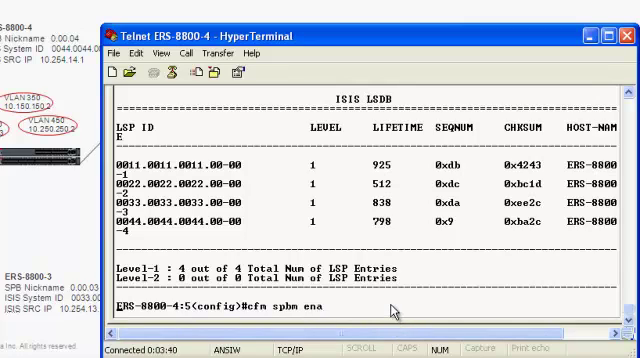
key("Return")
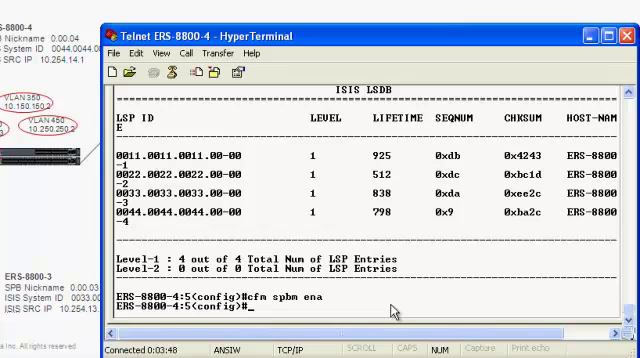
type("cfm")
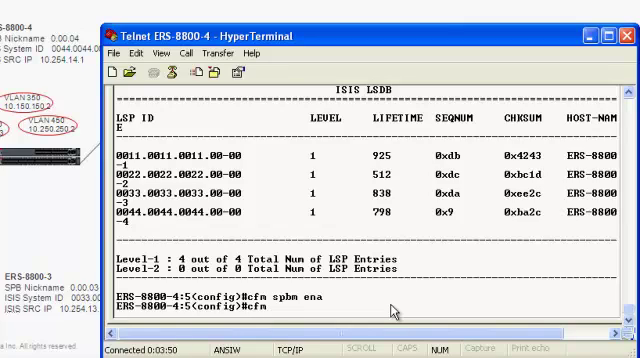
type("cmac ena")
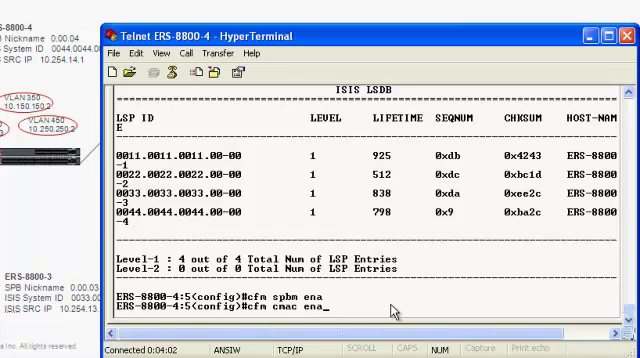
key("Return")
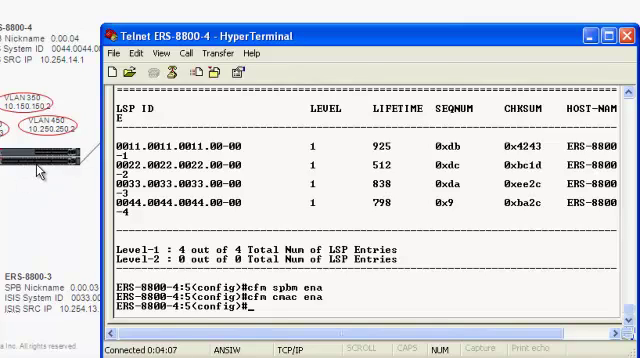
mouse_move(420, 300)
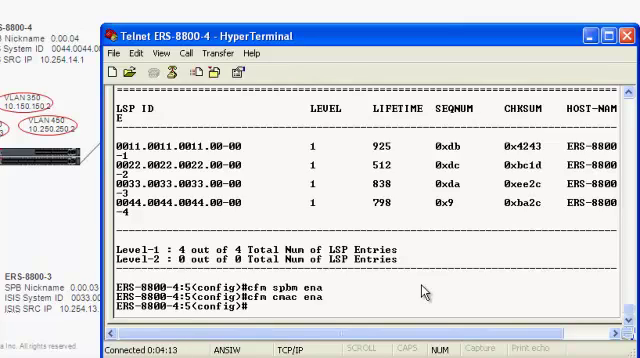
Run 'sho cfm spbm' and 'sho cfm cmac' to list both CFM tables at level 4, MEP ID 1.
type("sho")
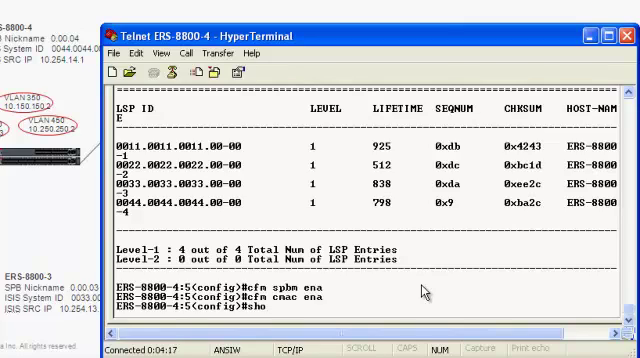
type("cfm")
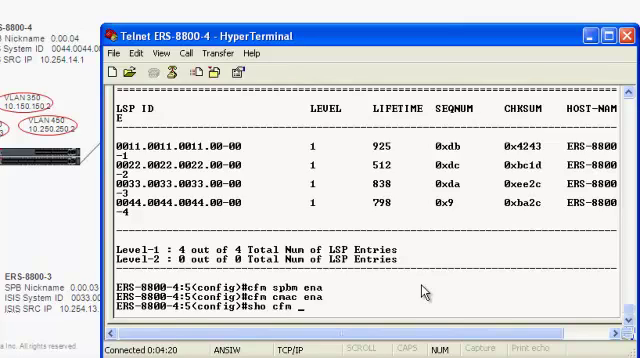
type("spbm")
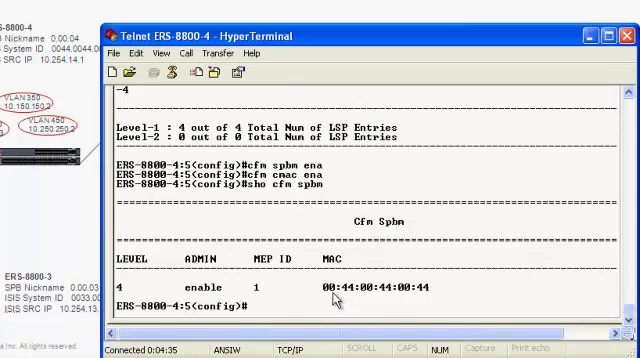
mouse_move(428, 296)
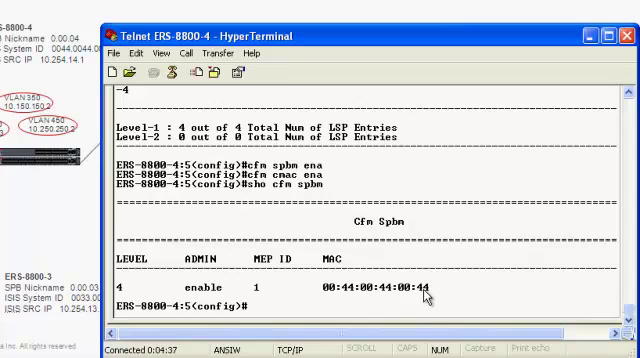
mouse_move(316, 316)
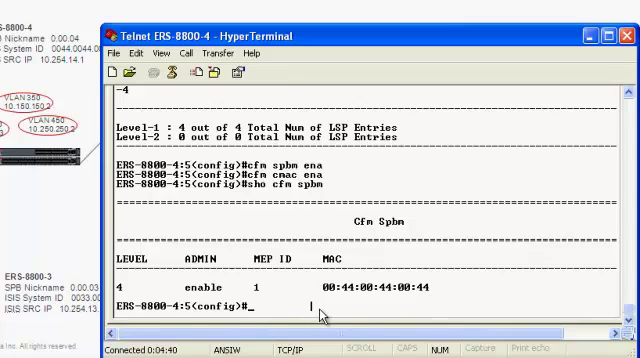
type("sho cfm spbm")
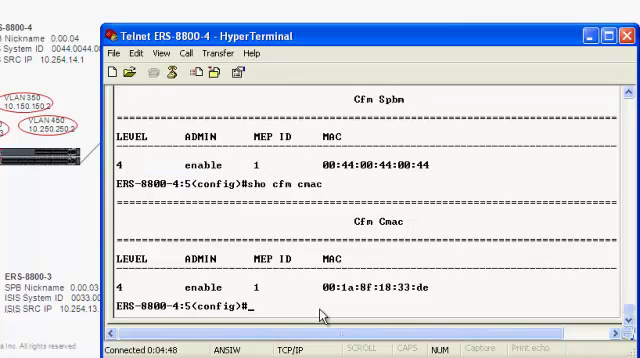
mouse_move(364, 292)
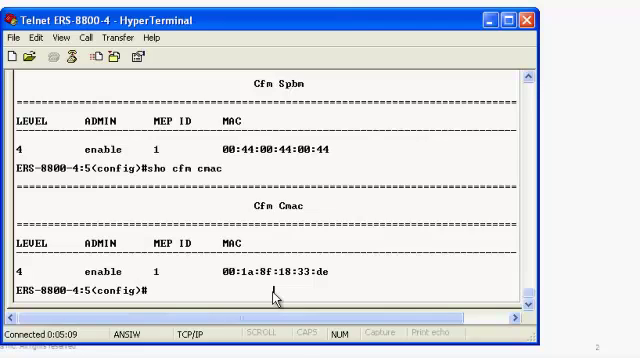
Run 'l2 ping vlan 3998 routernodename ERS-8800-2' from the config prompt.
type("12")
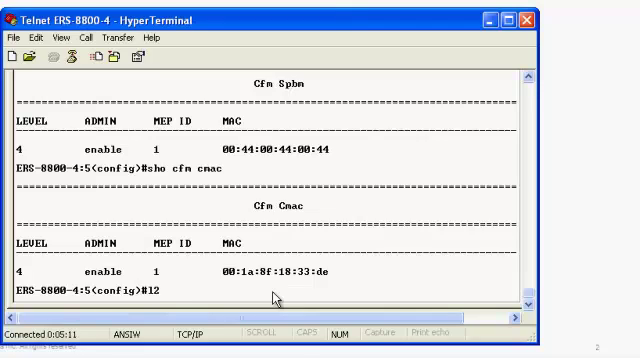
type("ping")
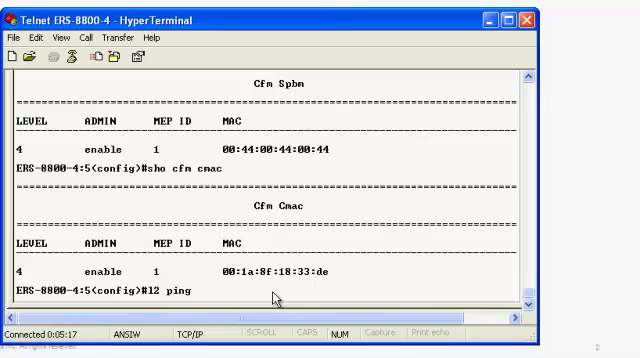
type("vlan")
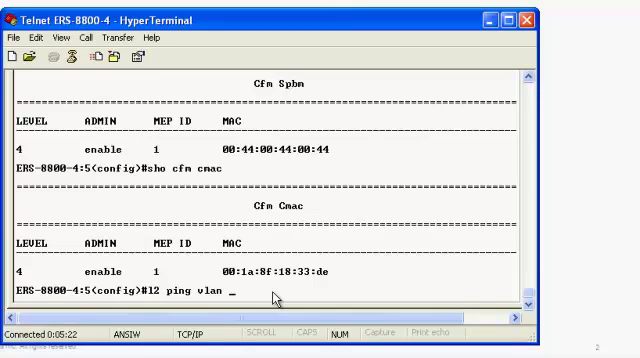
type("3998")
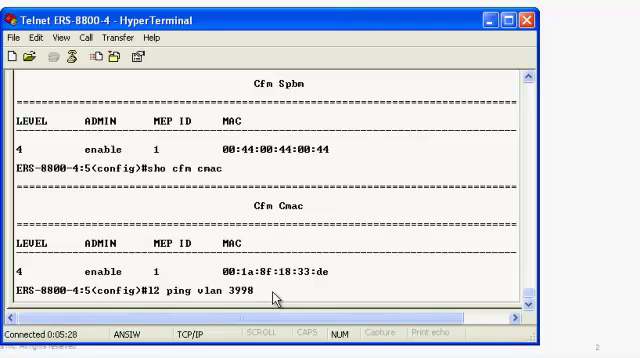
type("router")
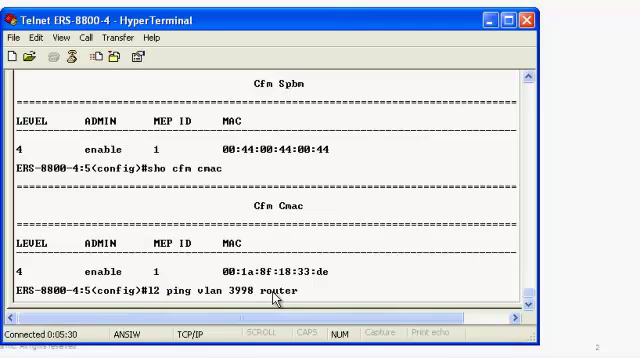
type("nod")
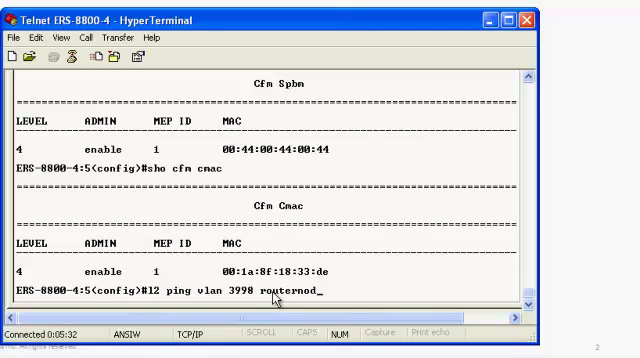
type("name")
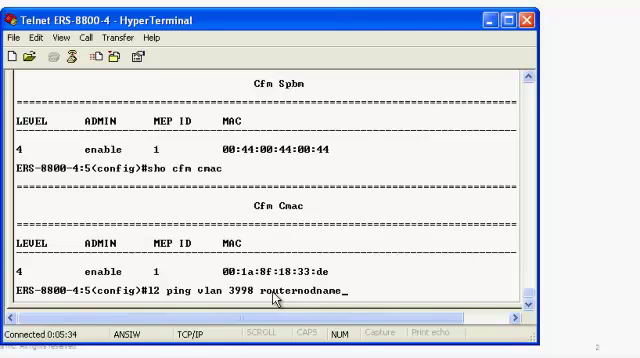
type("ERS-")
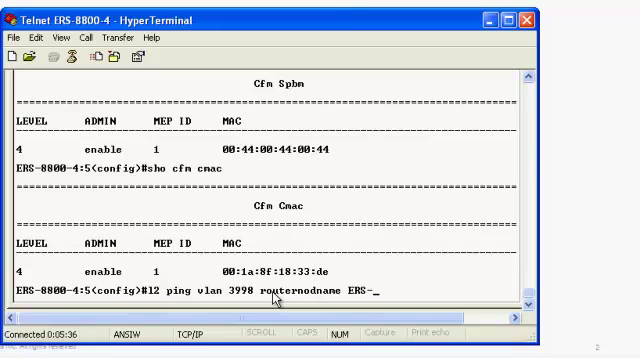
type("88")
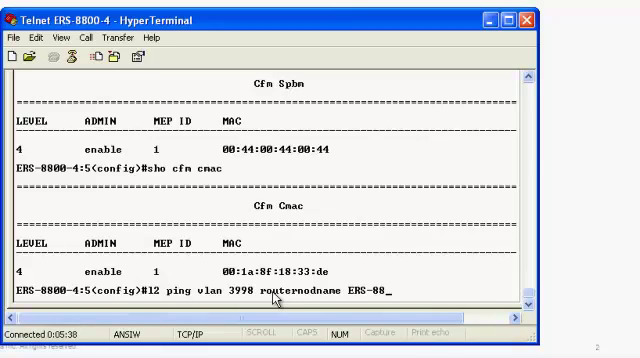
type("00-")
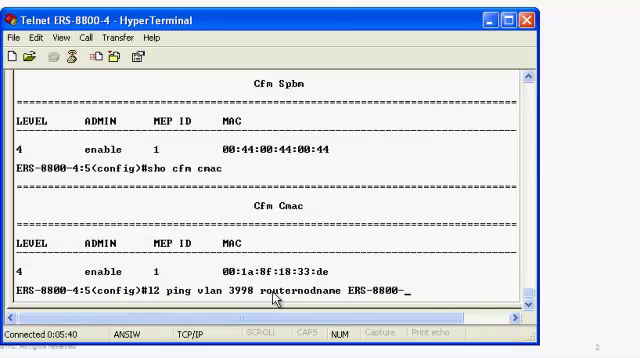
key("Return")
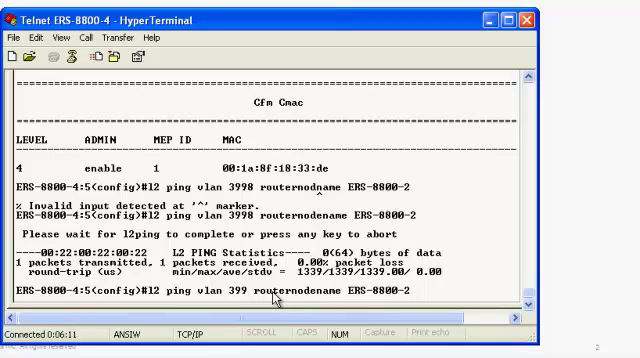
Repeat the l2 ping to ERS-8800-2 over VLAN 3999, getting 0% packet loss.
type("9")
type("l2 t")
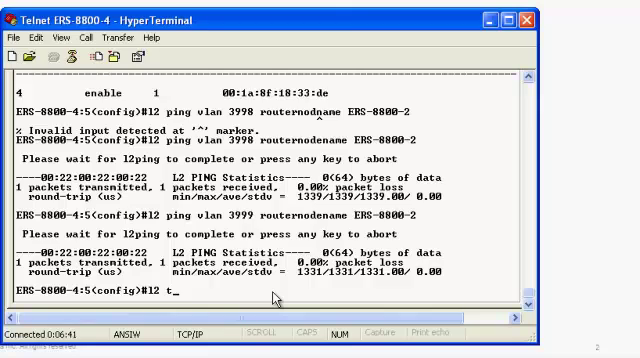
Enter 'l2 traceroute vlan 3998 routernodename ERS-8800-2' toward ERS-8800-2.
type("raceroute")
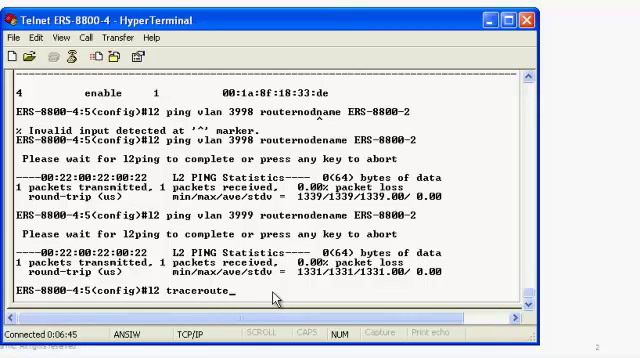
type("vlan")
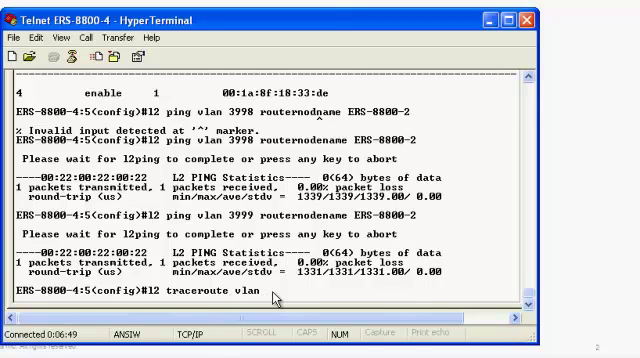
type("3998")
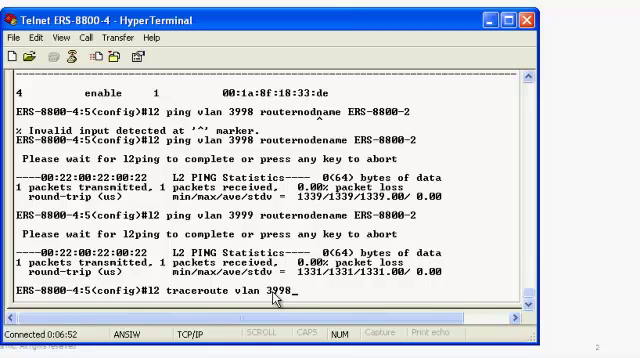
type("routernode")
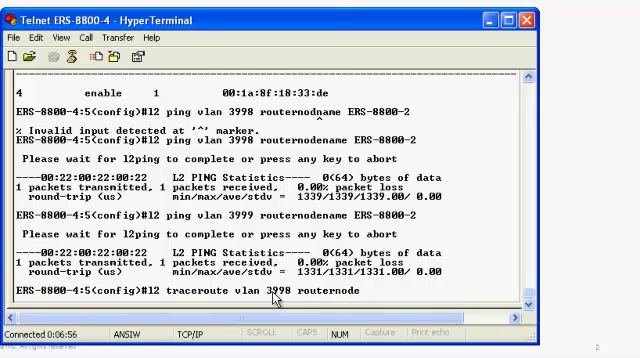
type("name")
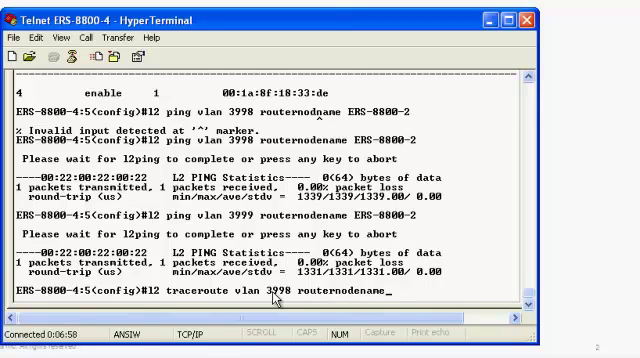
type("ERS-8800-2")
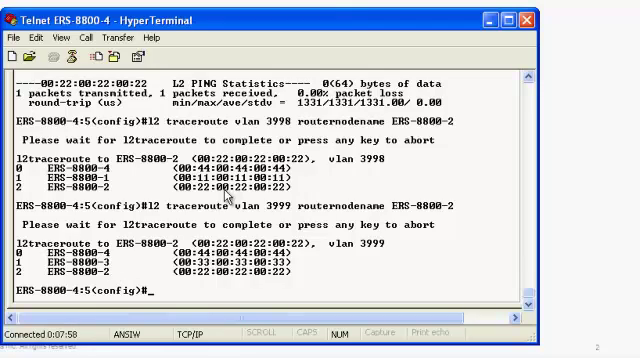
mouse_move(390, 298)
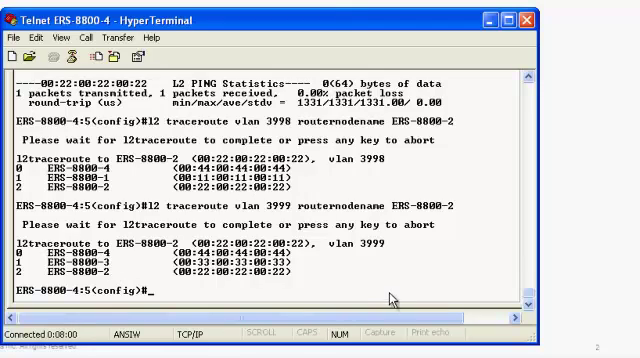